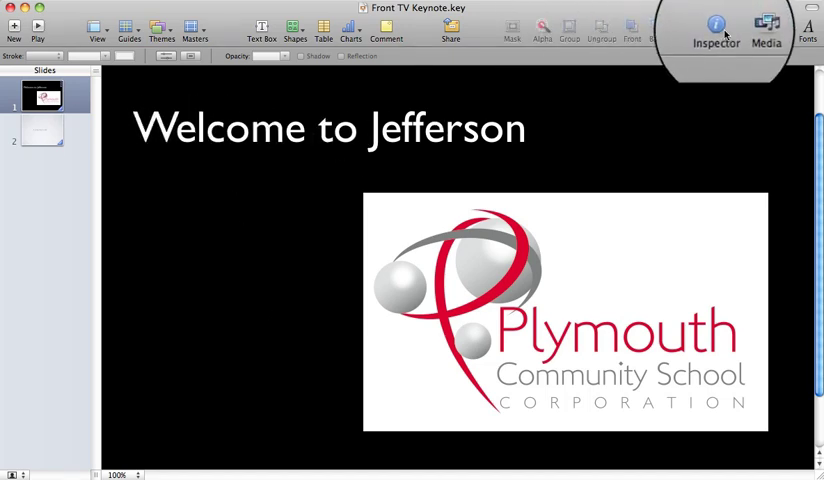
Turn on auto-play upon open and looping in the Keynote document settings.
click(716, 28)
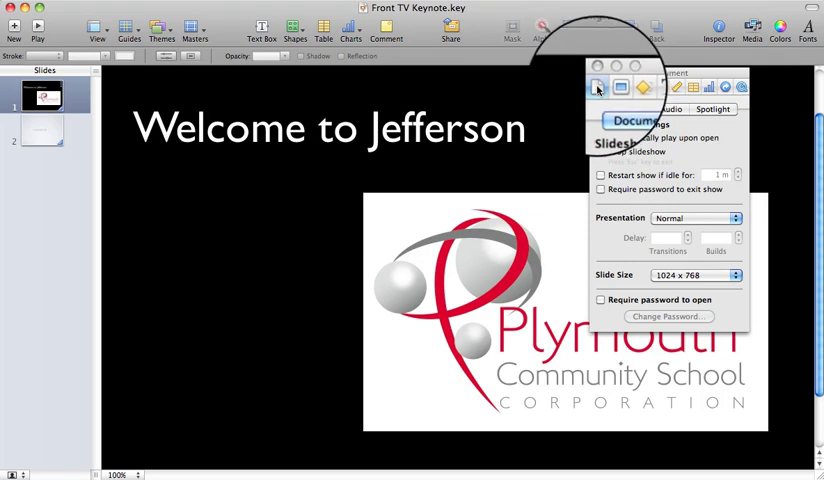
click(601, 137)
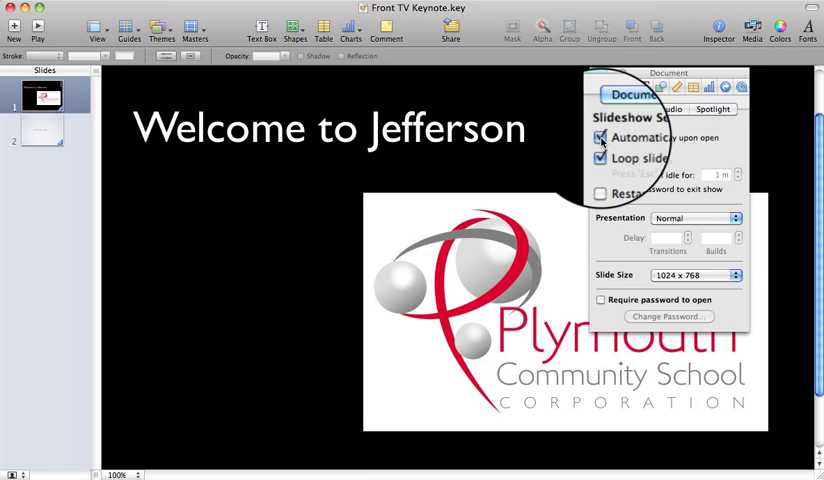
click(600, 156)
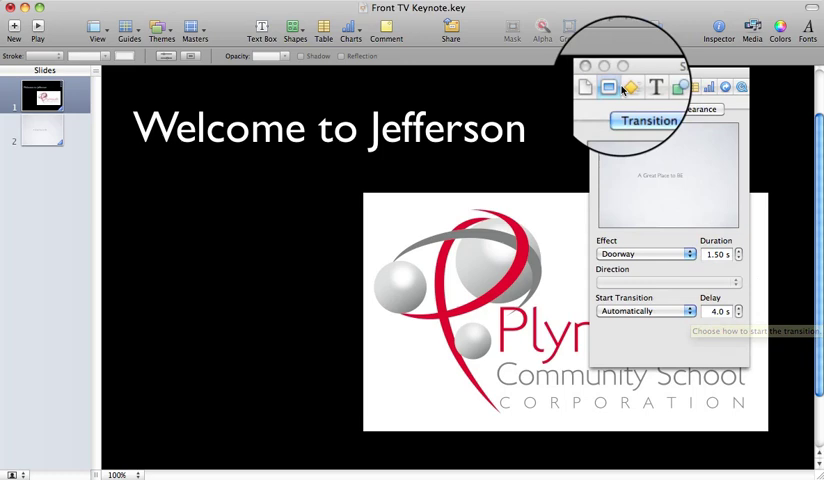
Show the Build inspector with slide 1's object build animations.
click(630, 87)
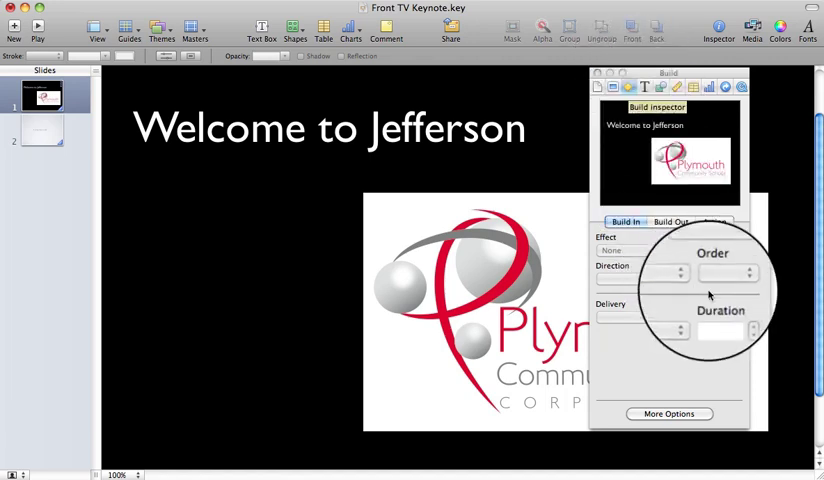
Set the logo image's Move In build to start automatically after transition, 0.0 s delay.
click(670, 413)
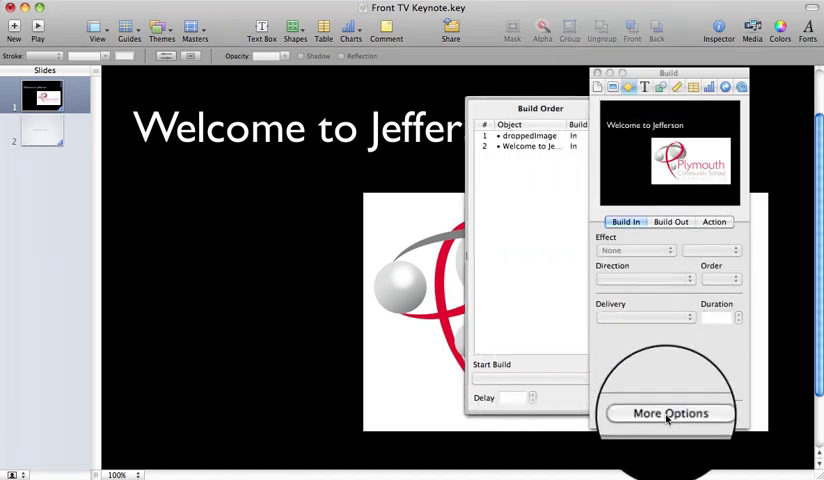
click(669, 413)
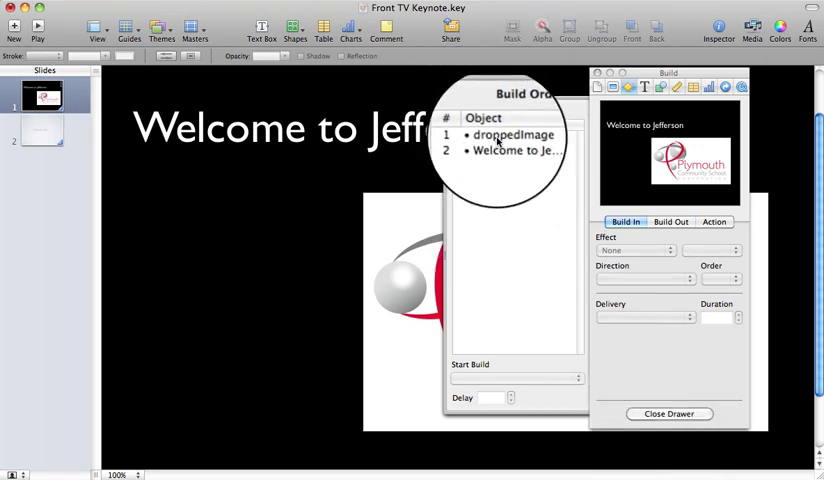
click(507, 135)
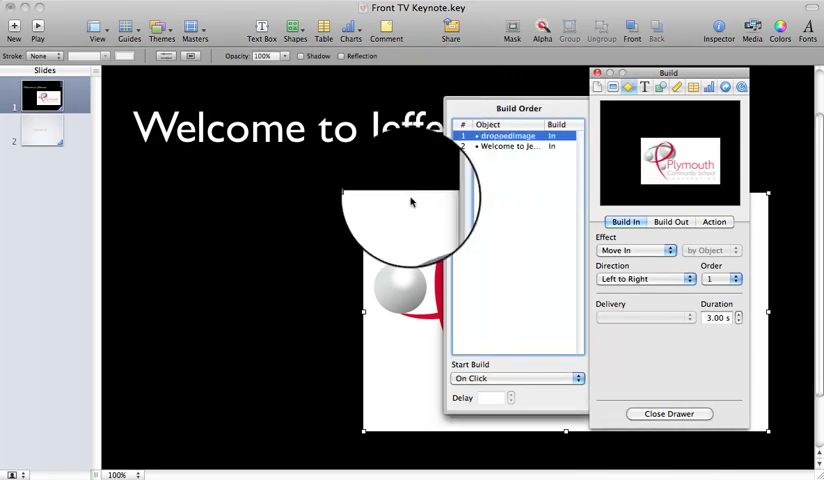
click(517, 378)
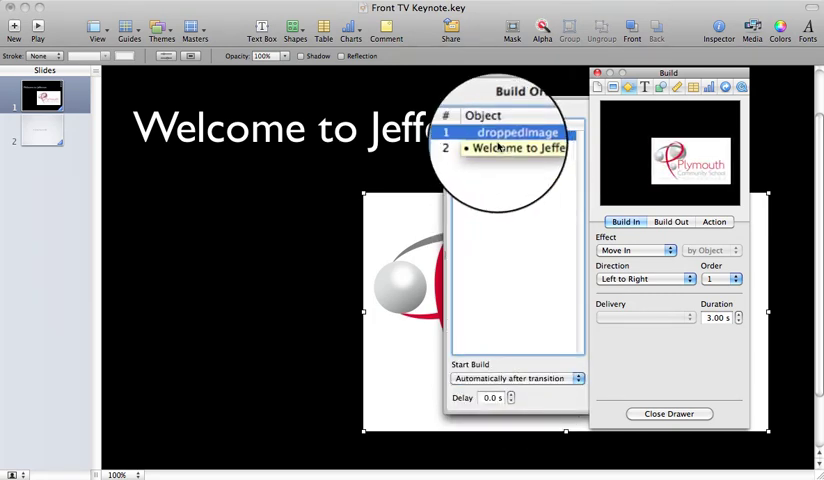
click(510, 147)
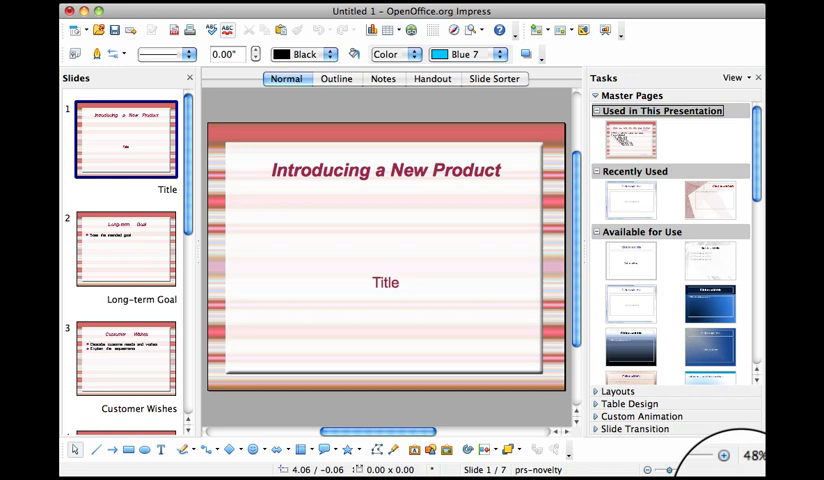
mouse_move(461, 375)
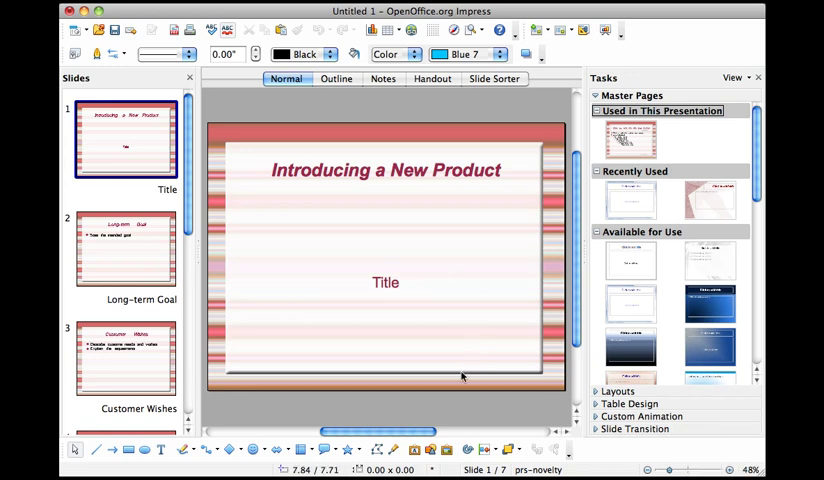
mouse_move(596, 440)
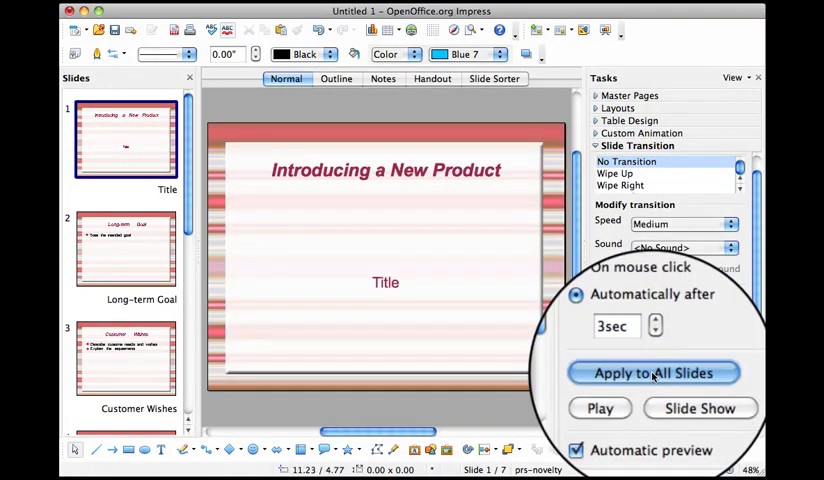
Apply the automatic 3-second slide advance to all slides.
click(653, 372)
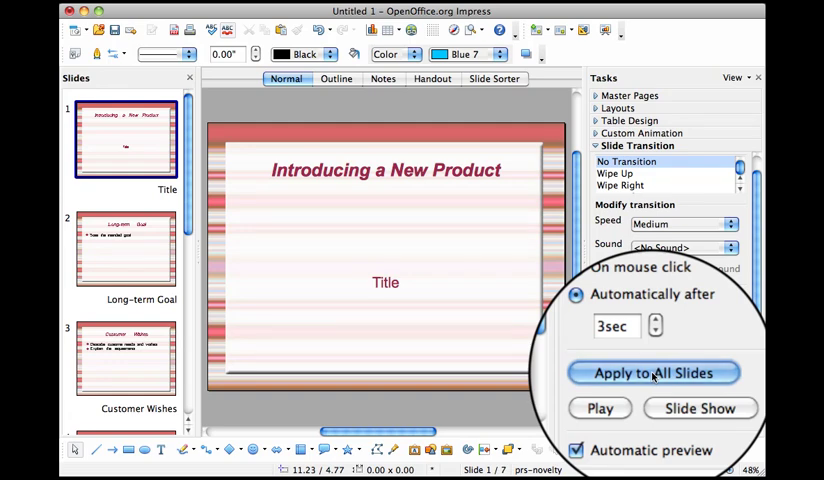
click(652, 372)
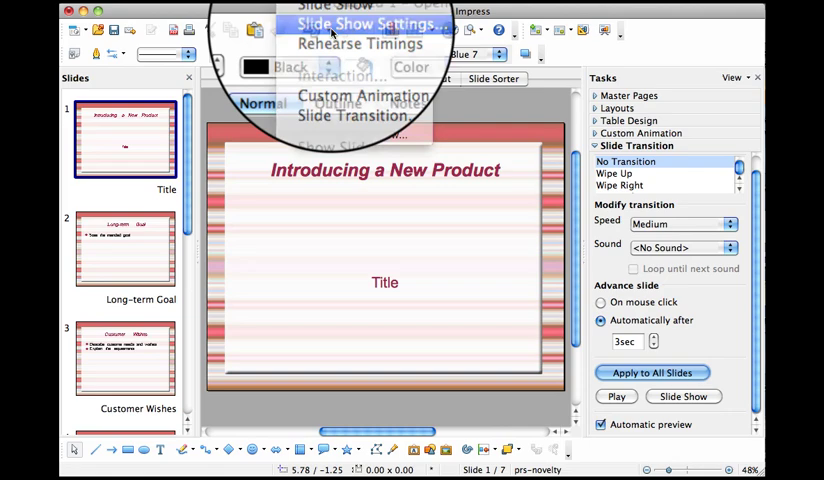
Set the slide show to Auto mode with a 00:00:00 pause and confirm.
click(373, 24)
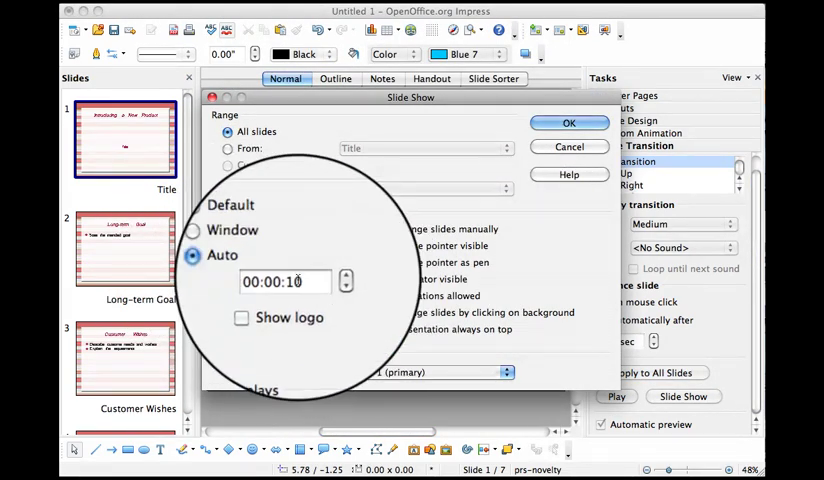
mouse_move(284, 281)
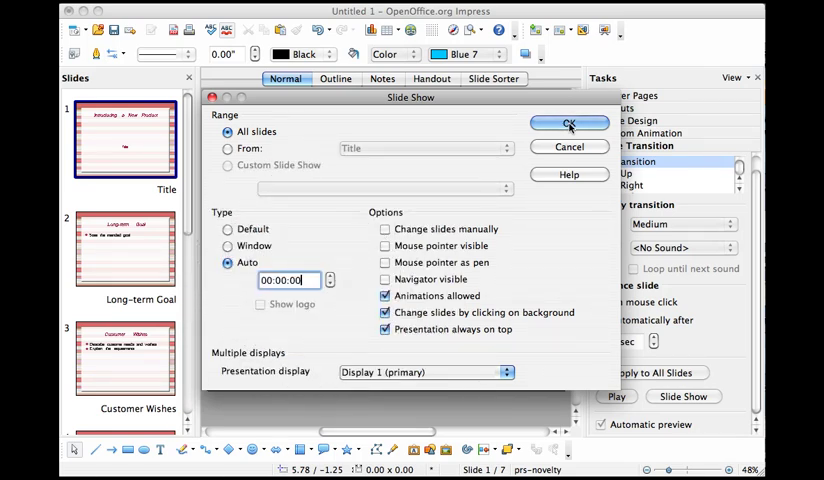
click(568, 123)
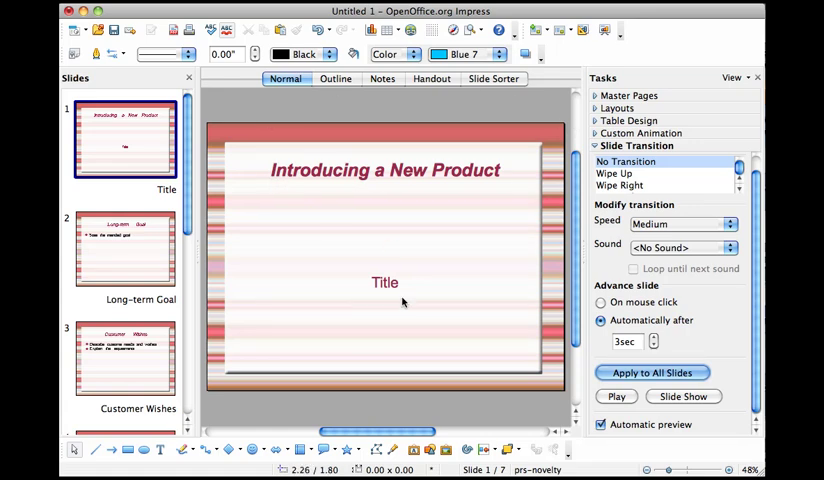
mouse_move(408, 271)
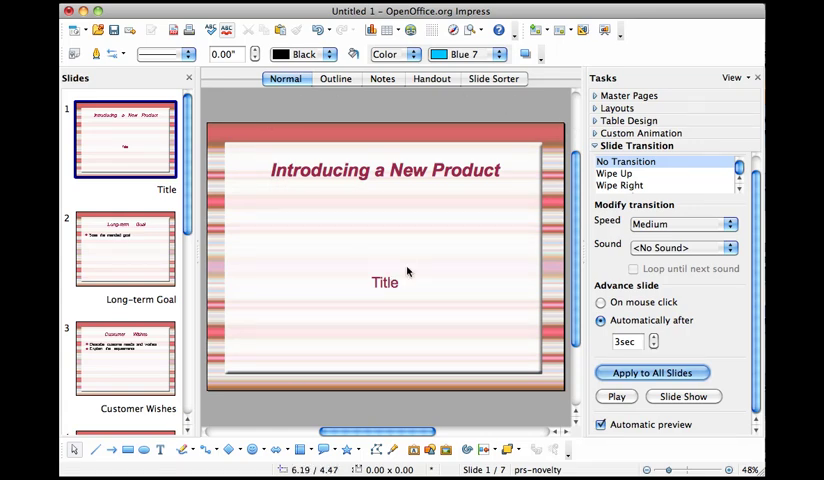